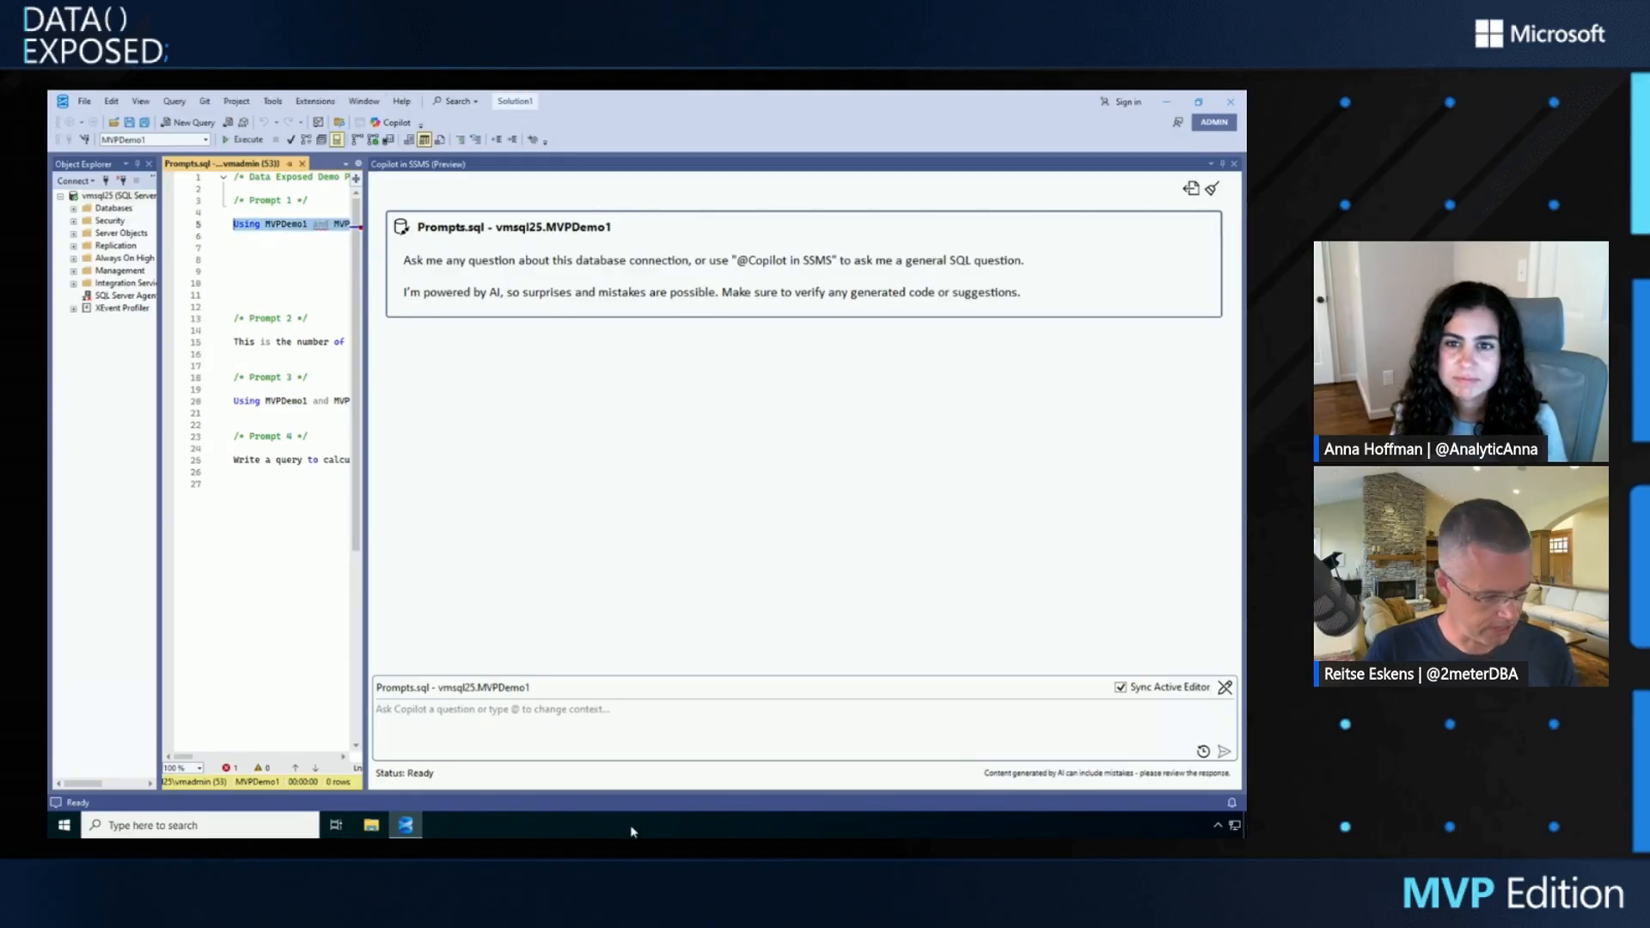
- Ask Copilot 'Using MVPDemo1 and MVPDemo2, what are the sales over 2024 and 2025?'
{"action": "type", "text": "Using MVPDemo1 and MVPDemo2, what are the sales over 2024 and 2025?"}
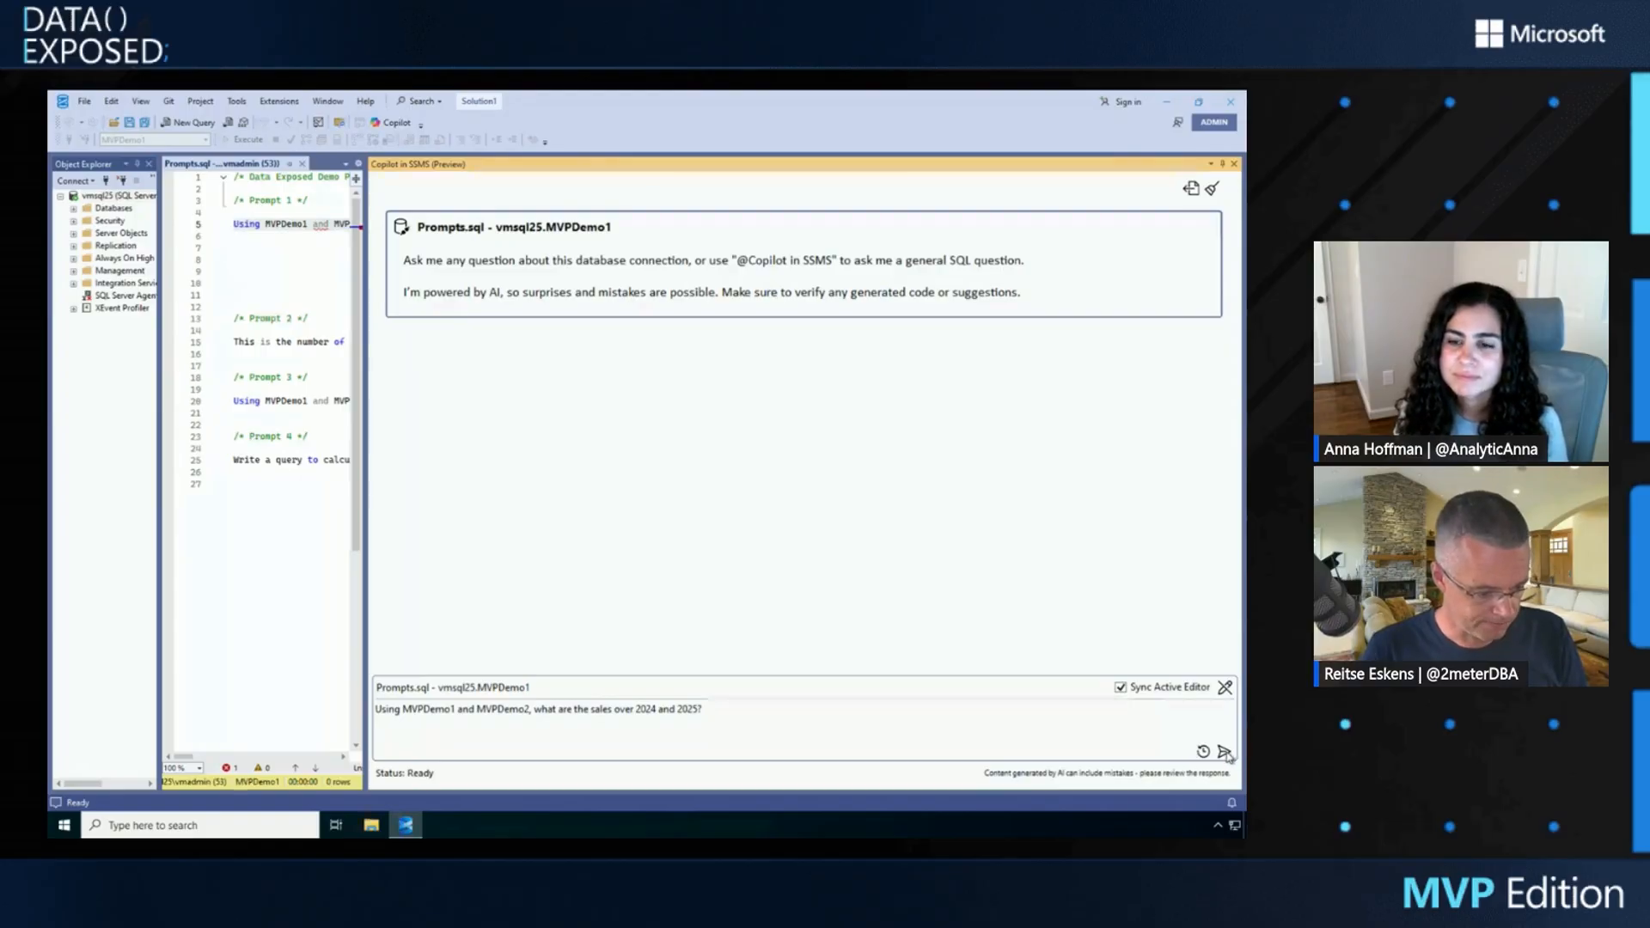
{"action": "left_click", "coordinate": [1226, 752]}
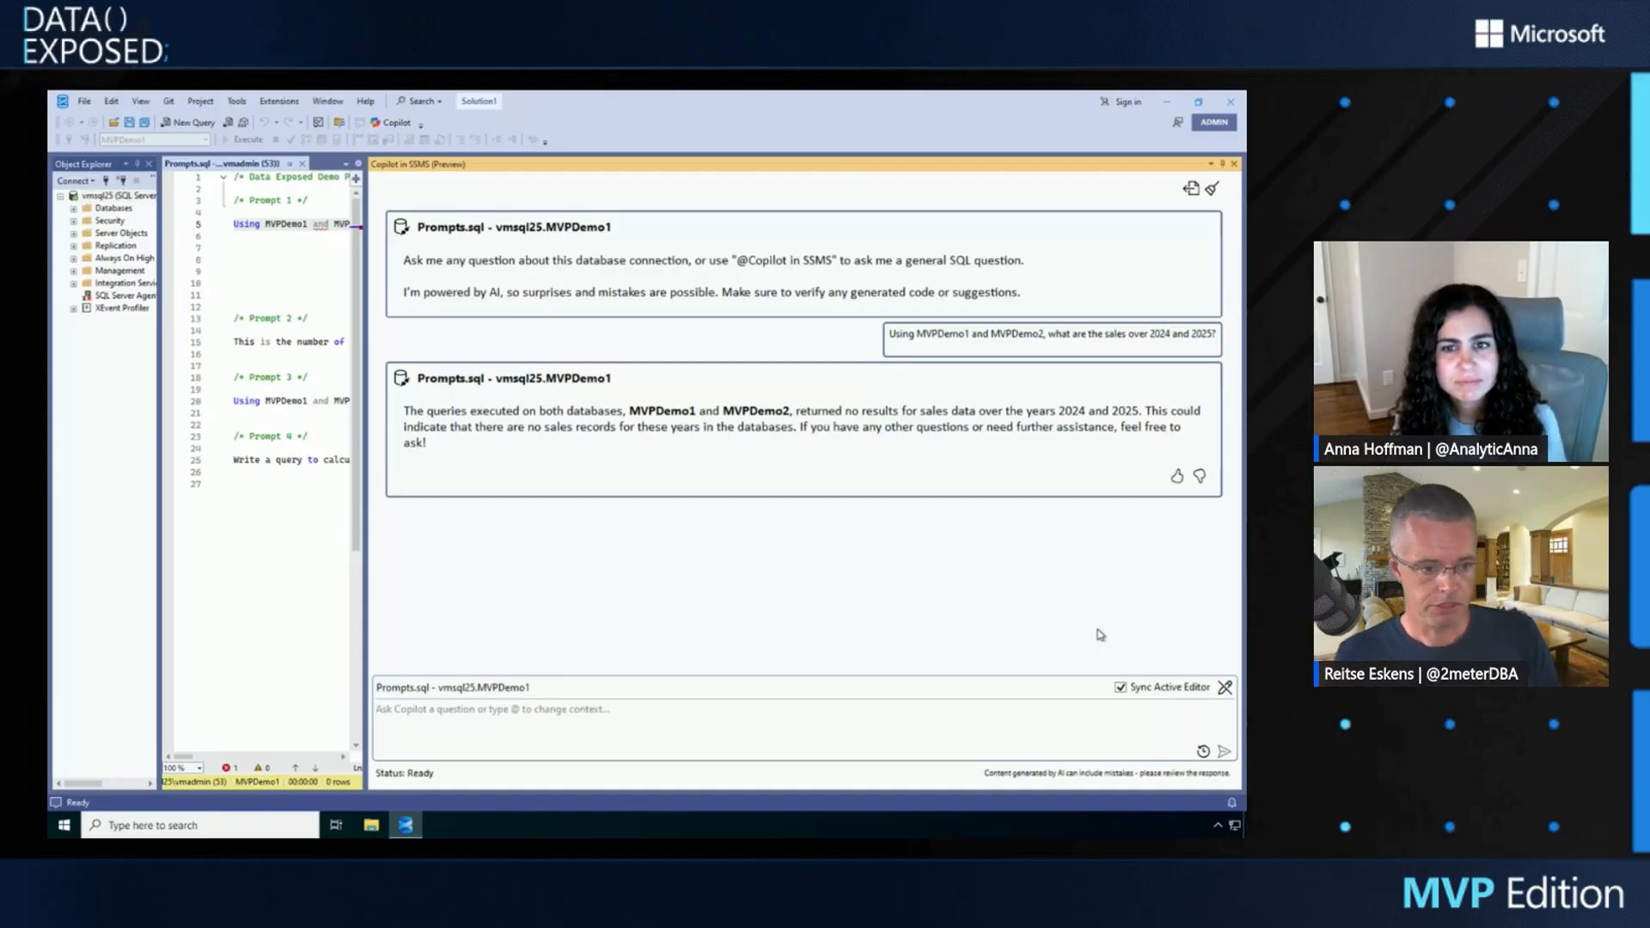
{"action": "mouse_move", "coordinate": [506, 619]}
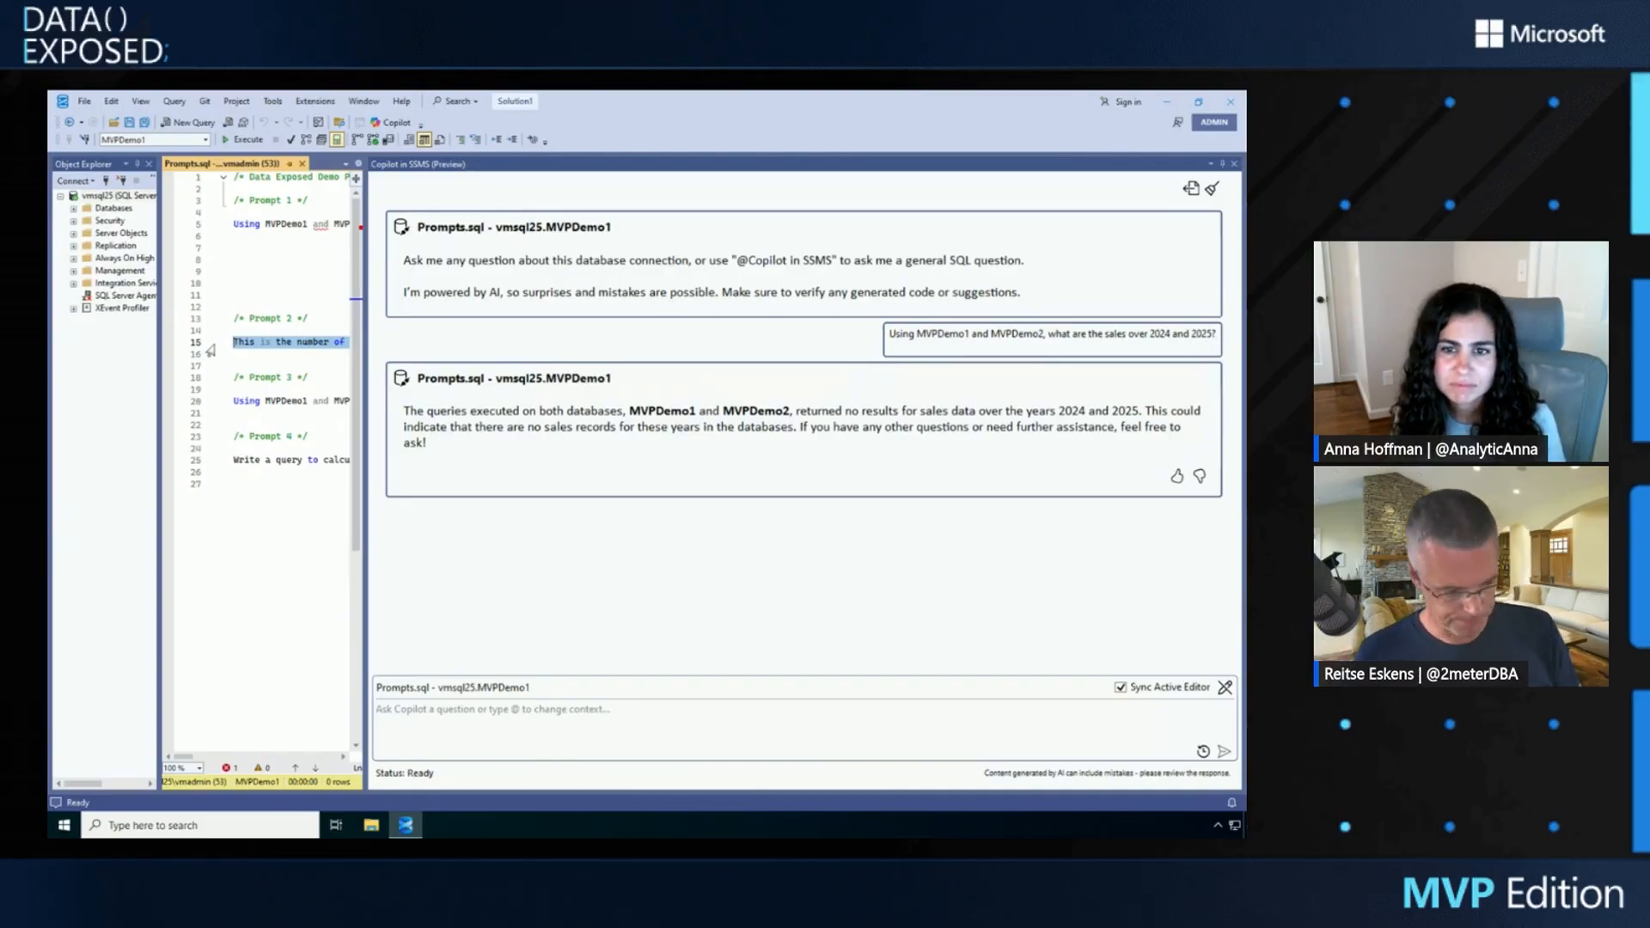
- Tell Copilot you want total sales value, not count, and draft the 2024–2025 total-value question
{"action": "left_click", "coordinate": [587, 711]}
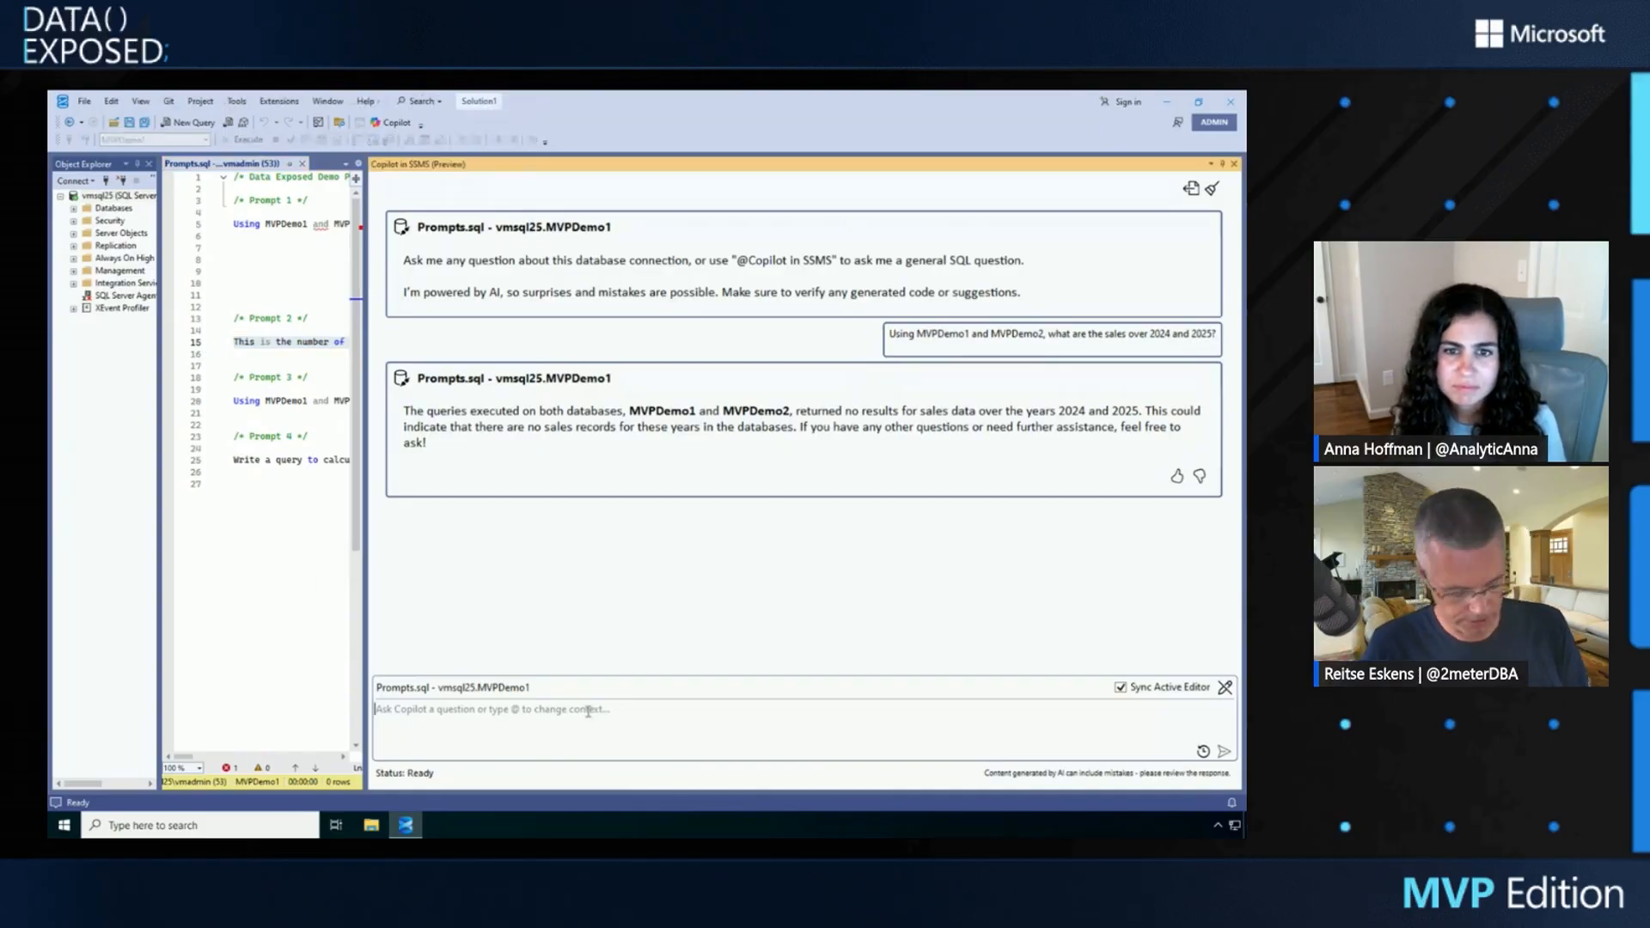
{"action": "type", "text": "This is the number of sales, I would like the total value of the sales please"}
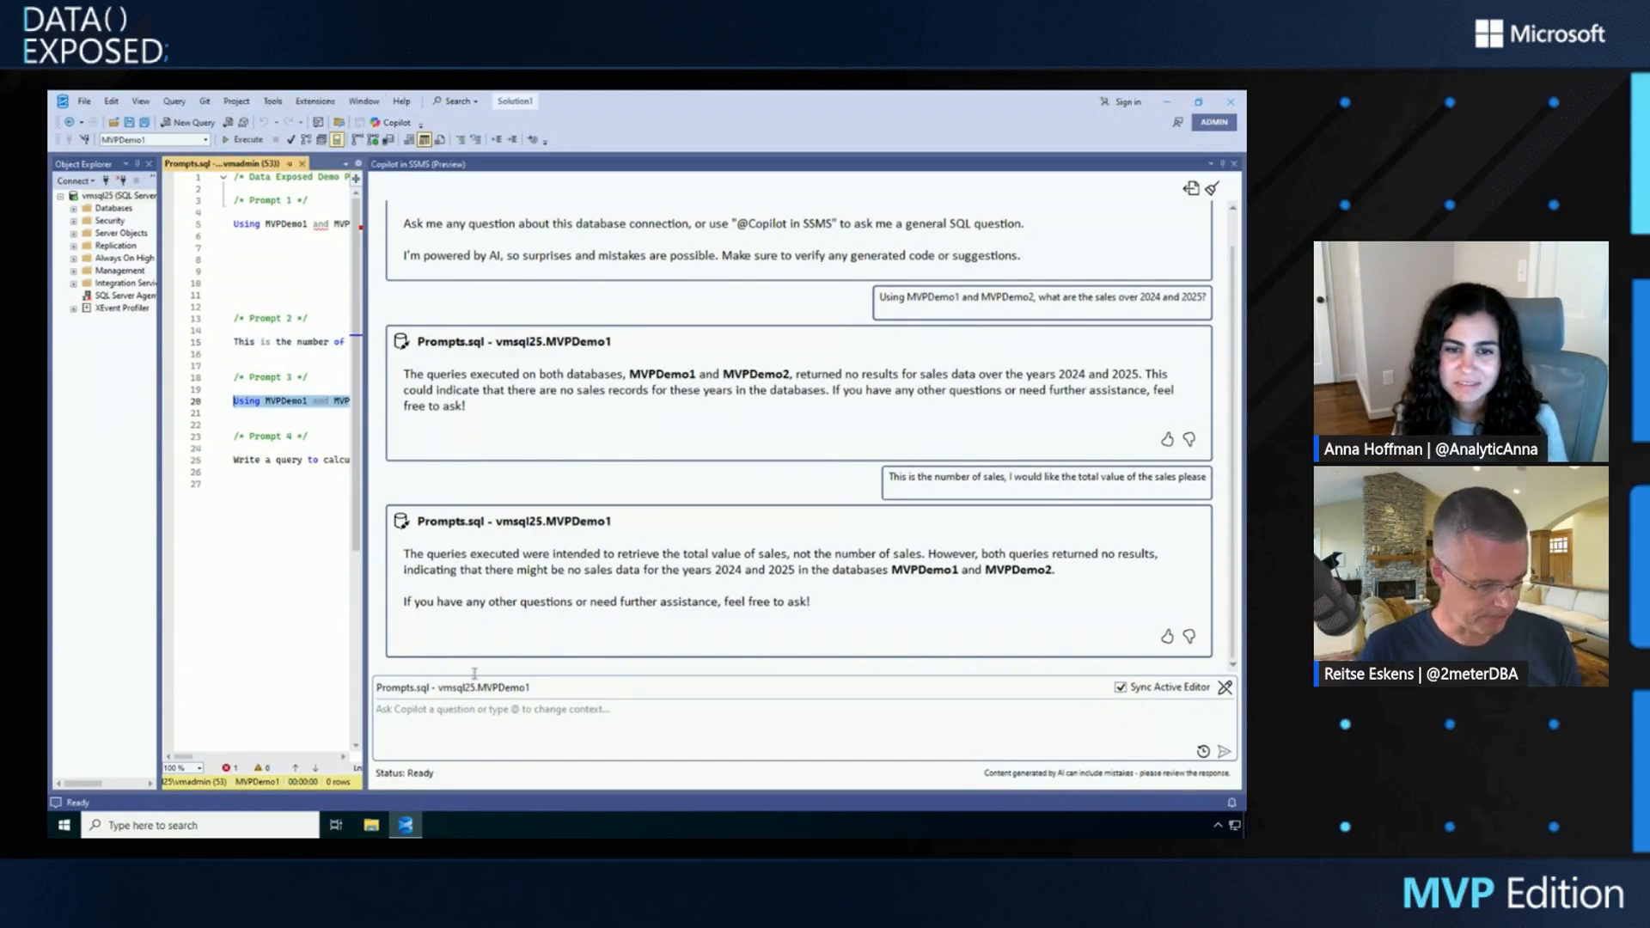
{"action": "type", "text": "Using MVPDemo1 and MVPDemo2, what is the total sales value over 2024 and 2025. The value of each sale can be calculated from the products table using the price column."}
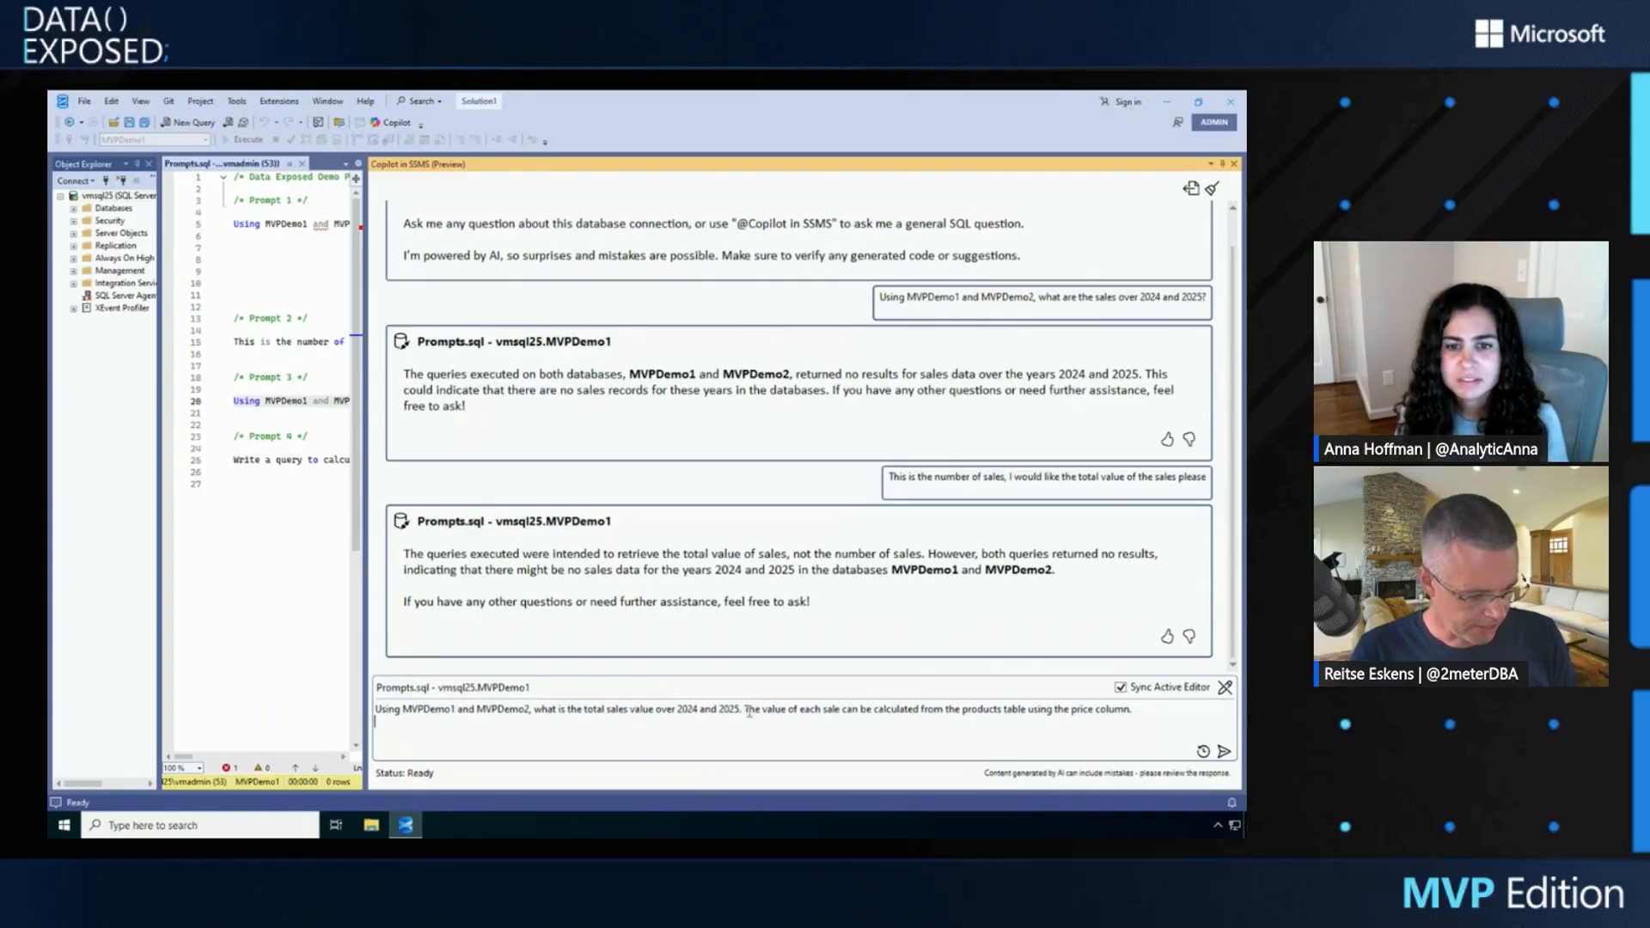
- Send the total sales value question and get 2100.00 for 2024 in both databases
{"action": "left_click_drag", "start_coordinate": [744, 708], "coordinate": [922, 708]}
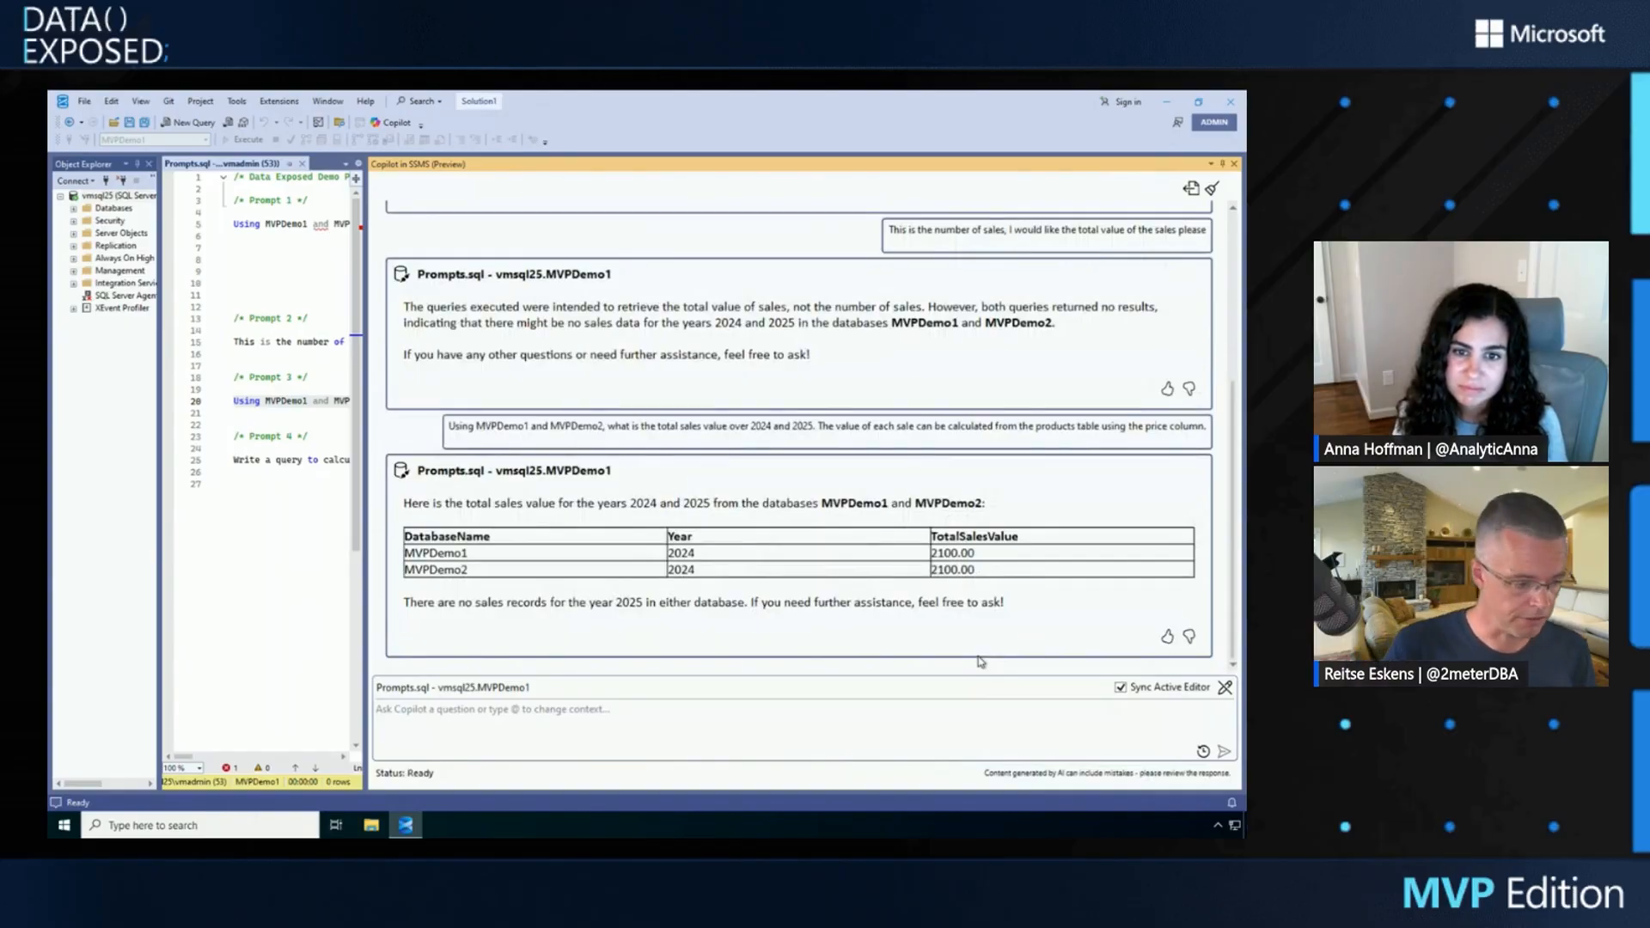
{"action": "mouse_move", "coordinate": [947, 602]}
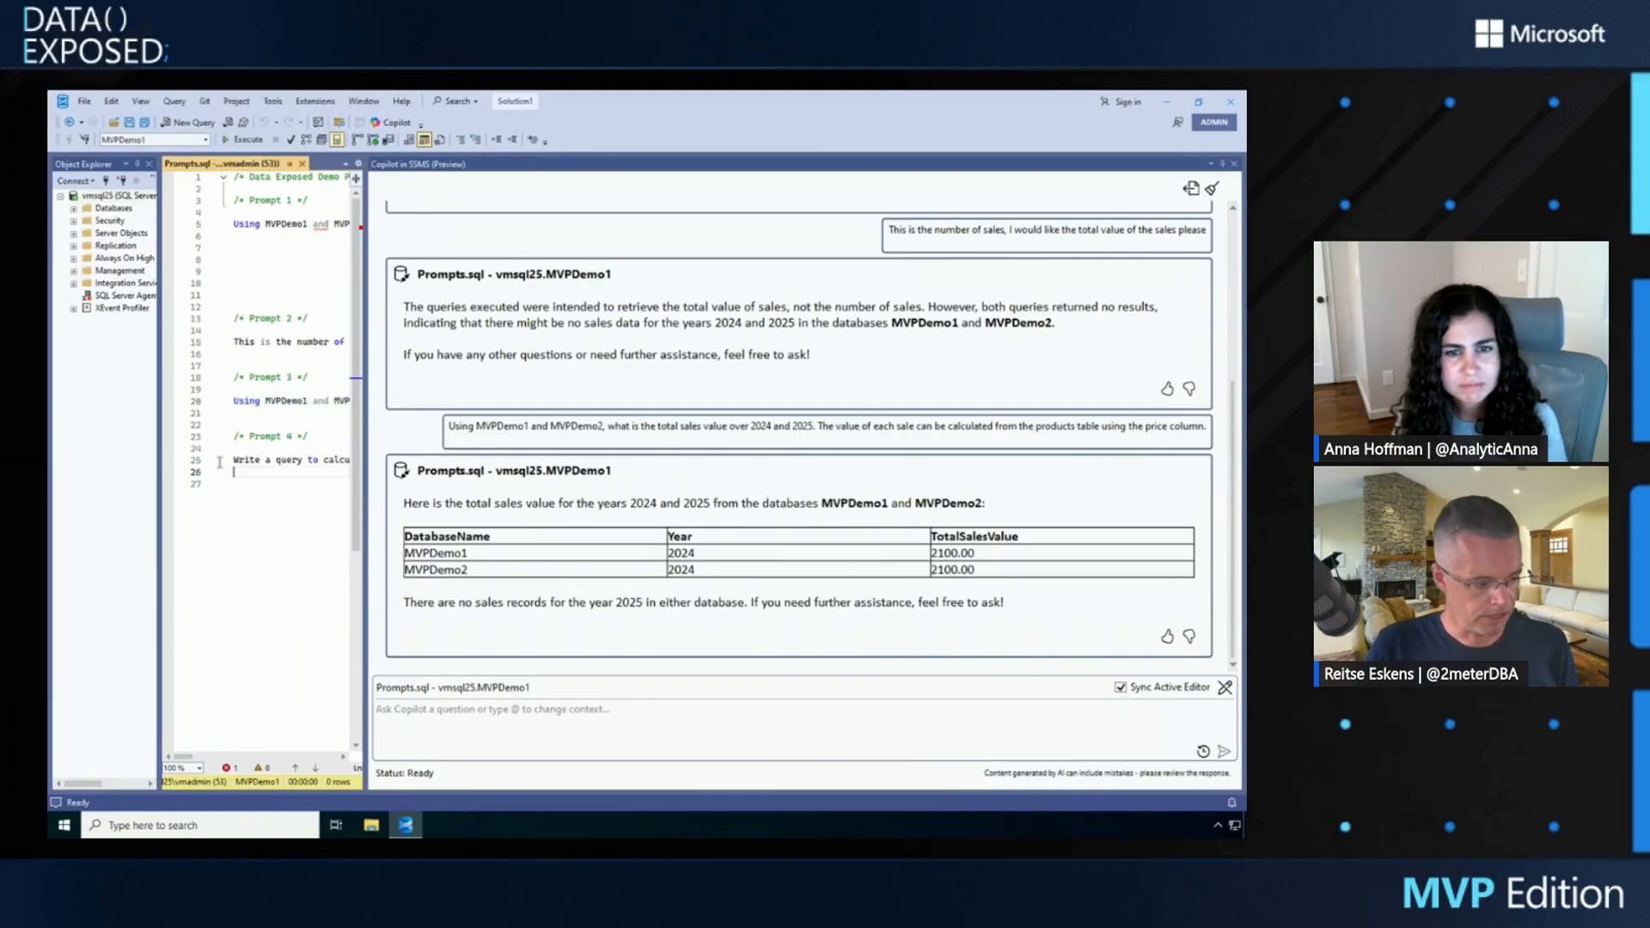
- Request a query totalling sales value across MVPDemo1 and MVPDemo2 for 2024 and 2025
{"action": "double_click", "coordinate": [275, 459]}
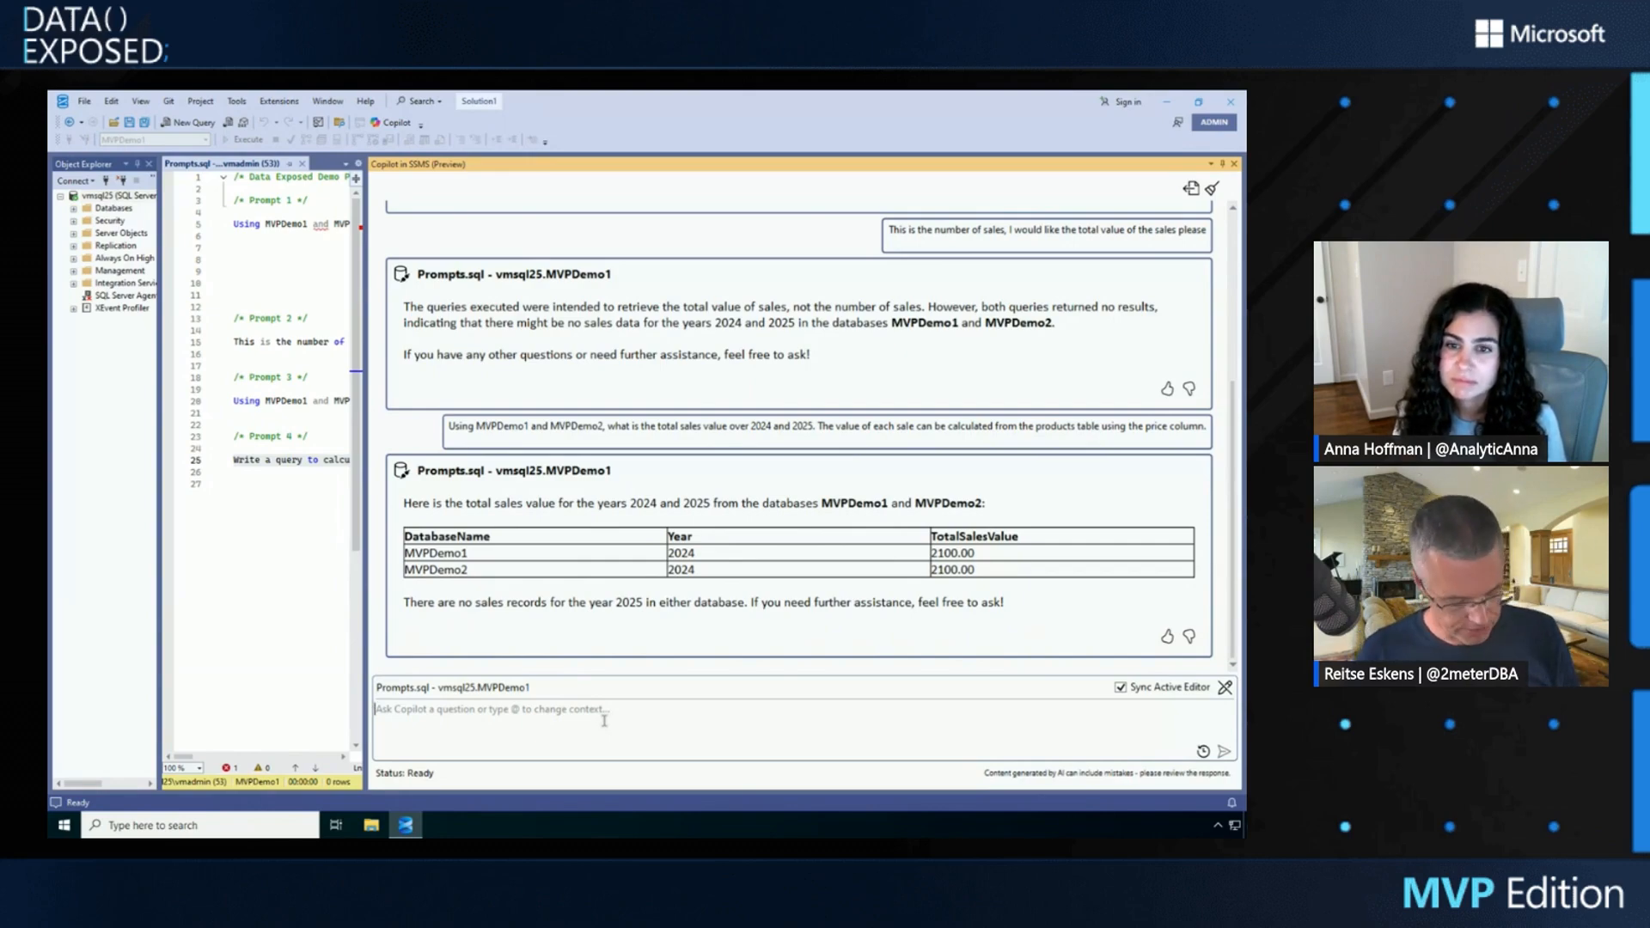
{"action": "type", "text": "Write a query to calculate the total sales value across MVPDemo1 and MVPDemo2 for 2024 and 2025."}
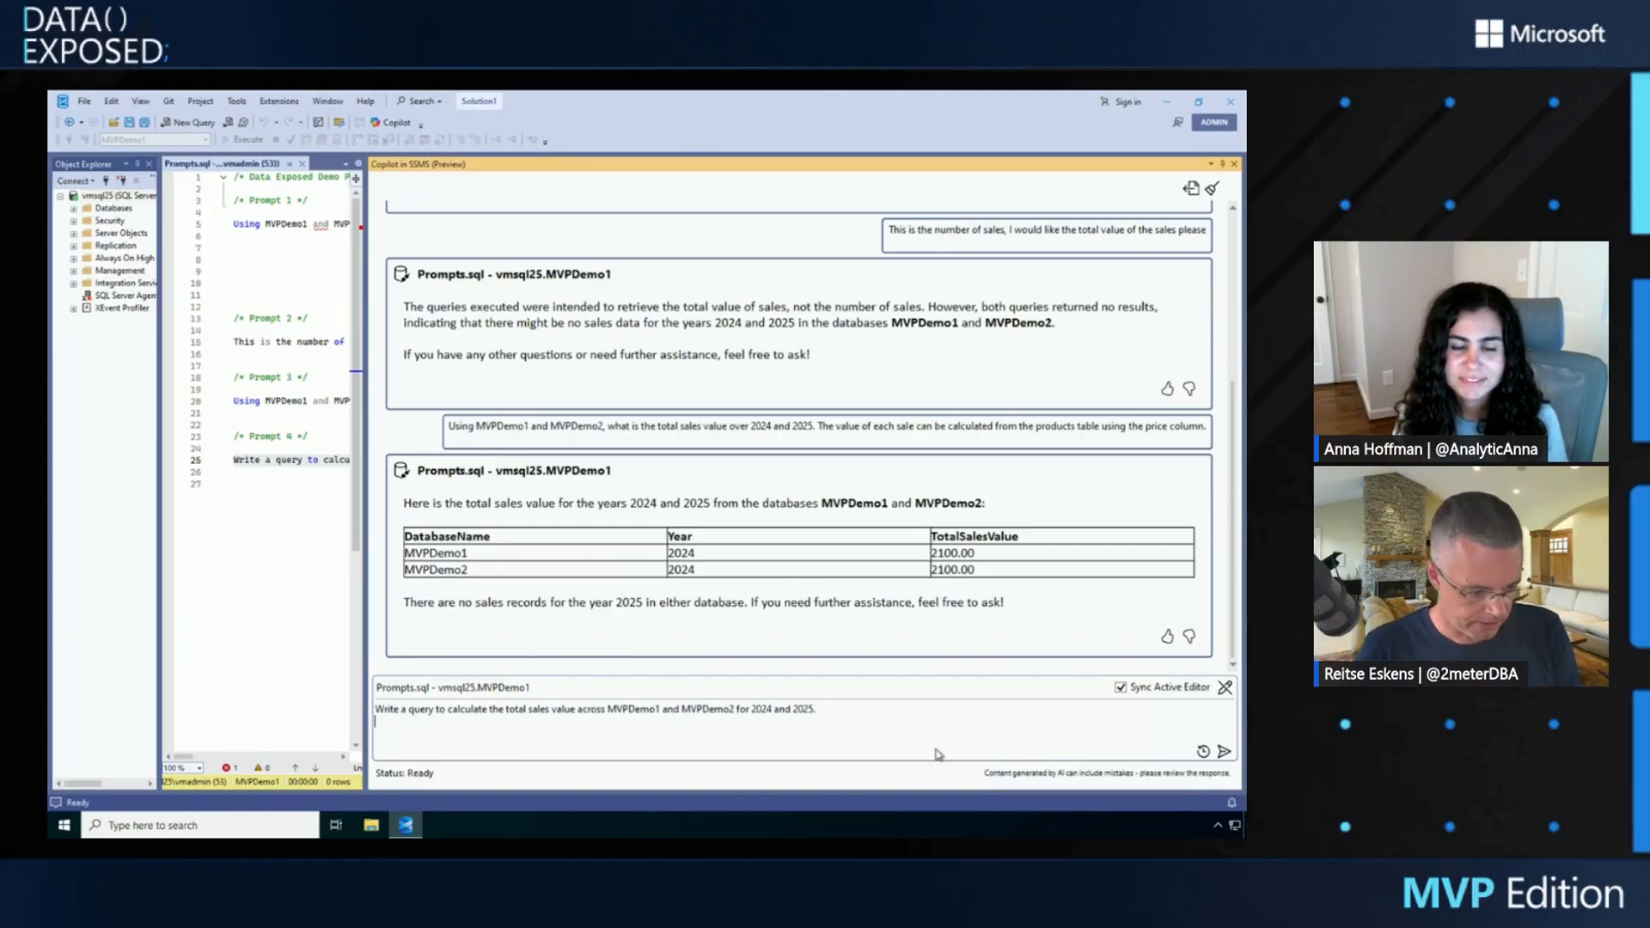
{"action": "left_click", "coordinate": [1224, 751]}
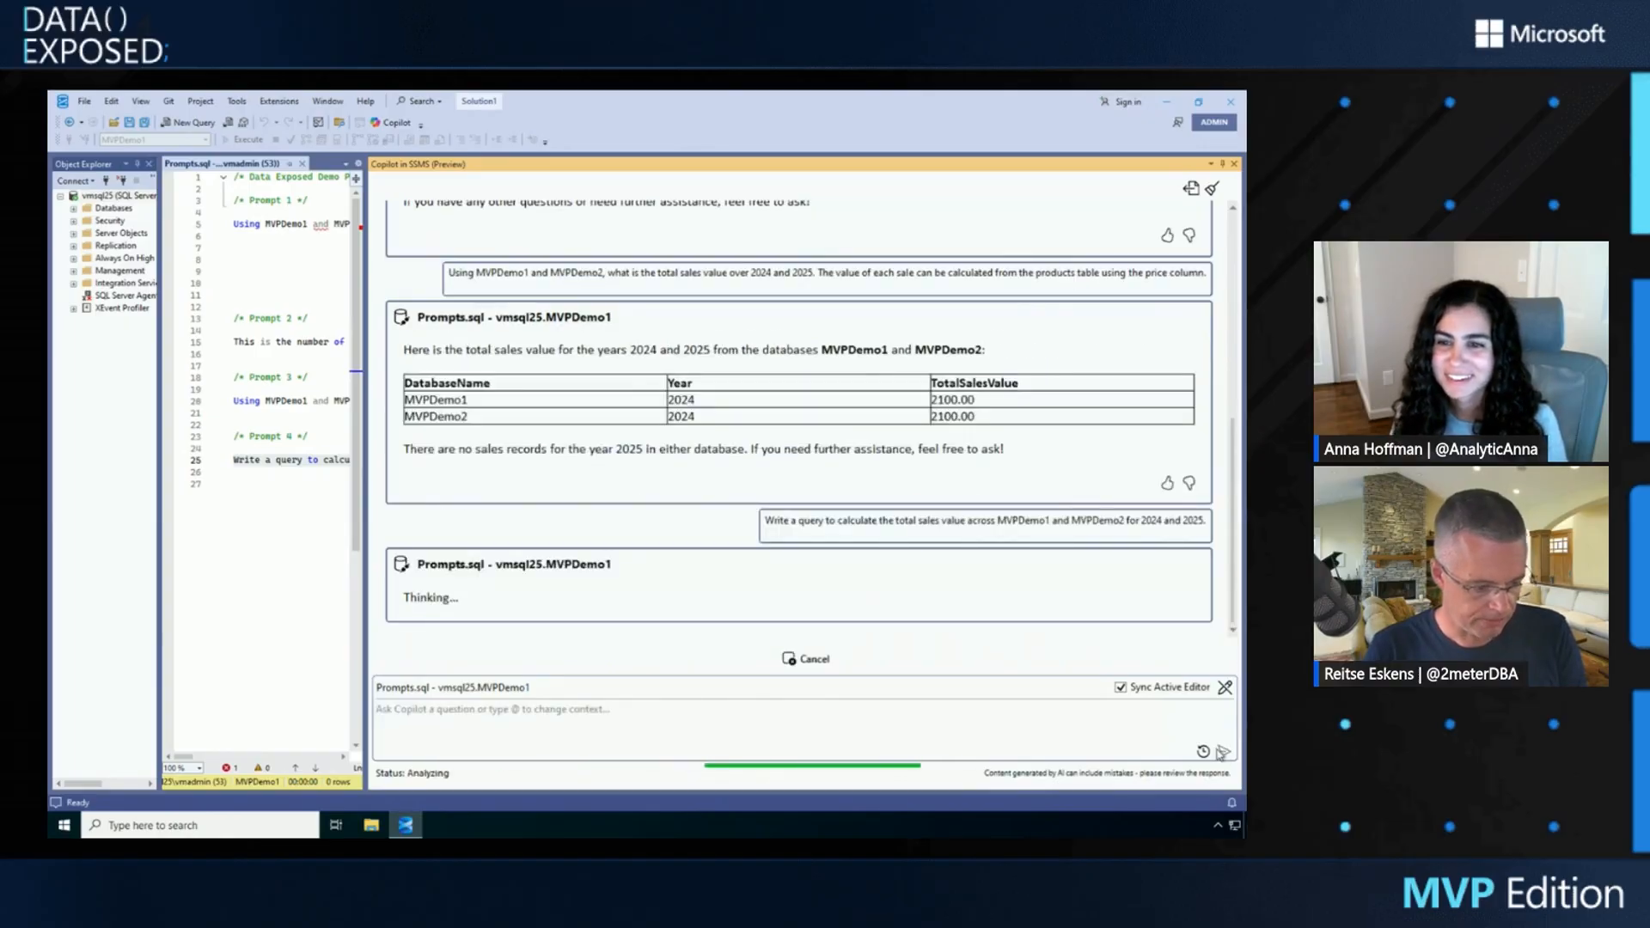